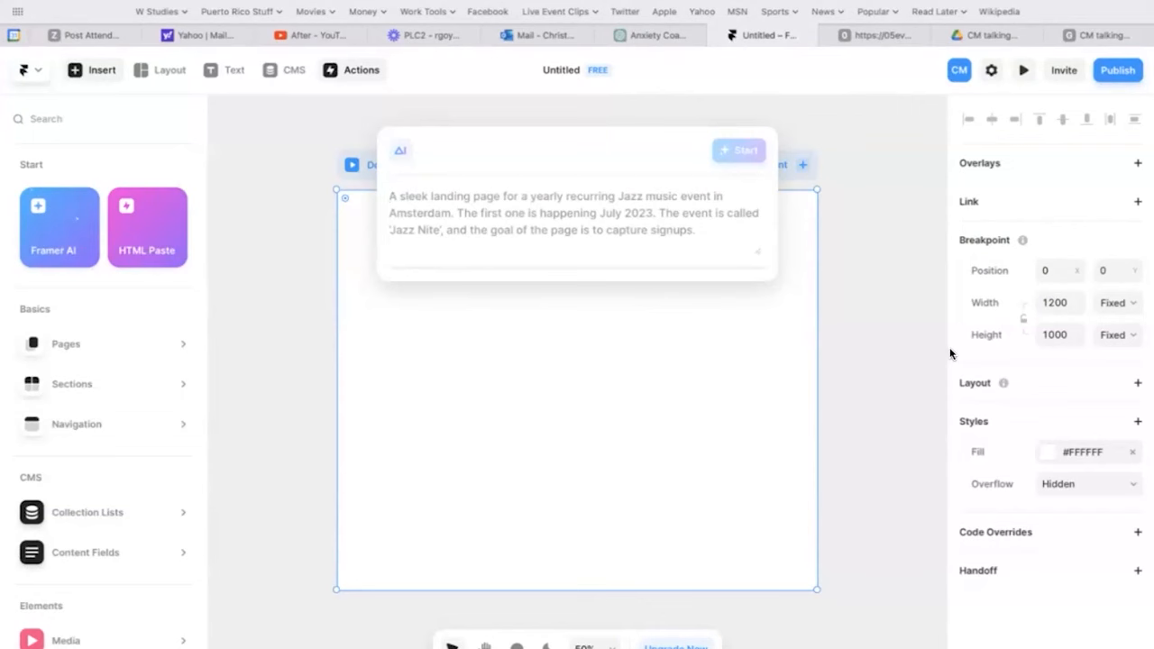
- Describe Betty's health and wellness coaching site in the AI prompt and start generation
text(Design a website for a surf shop based in Ericeira, called "Boardwalk", specialised in hand-made surf boards, with images of beaches and waves. I'd like to sell boards, and surfing lessons as well. Thanks!)
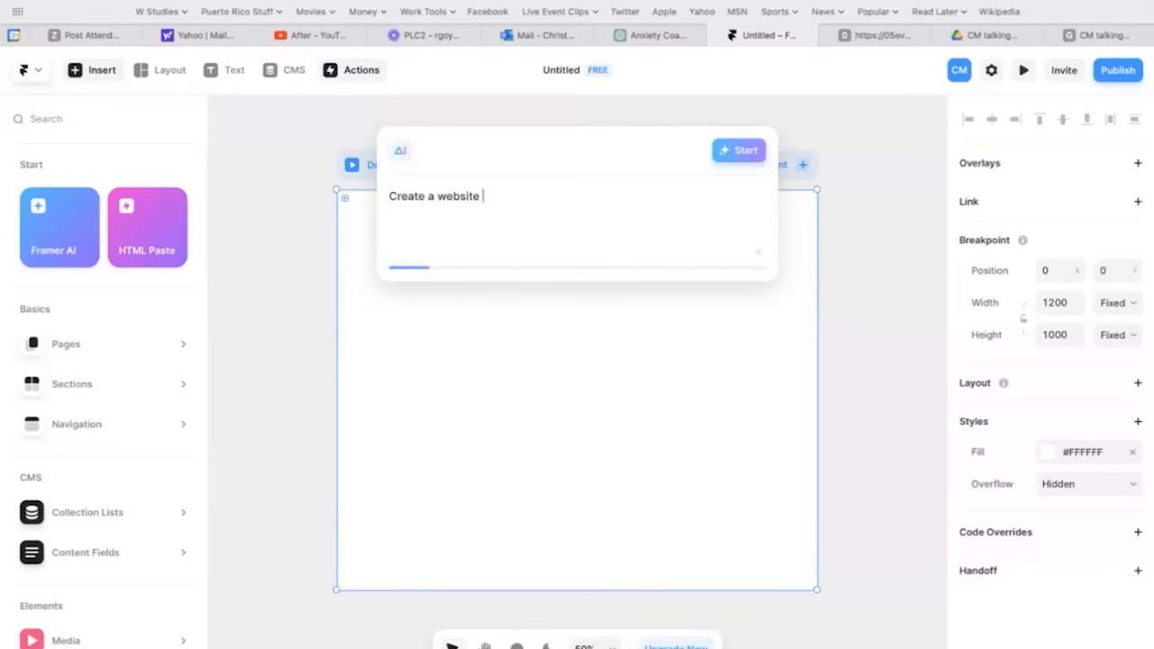
text(for Betty, the health and well)
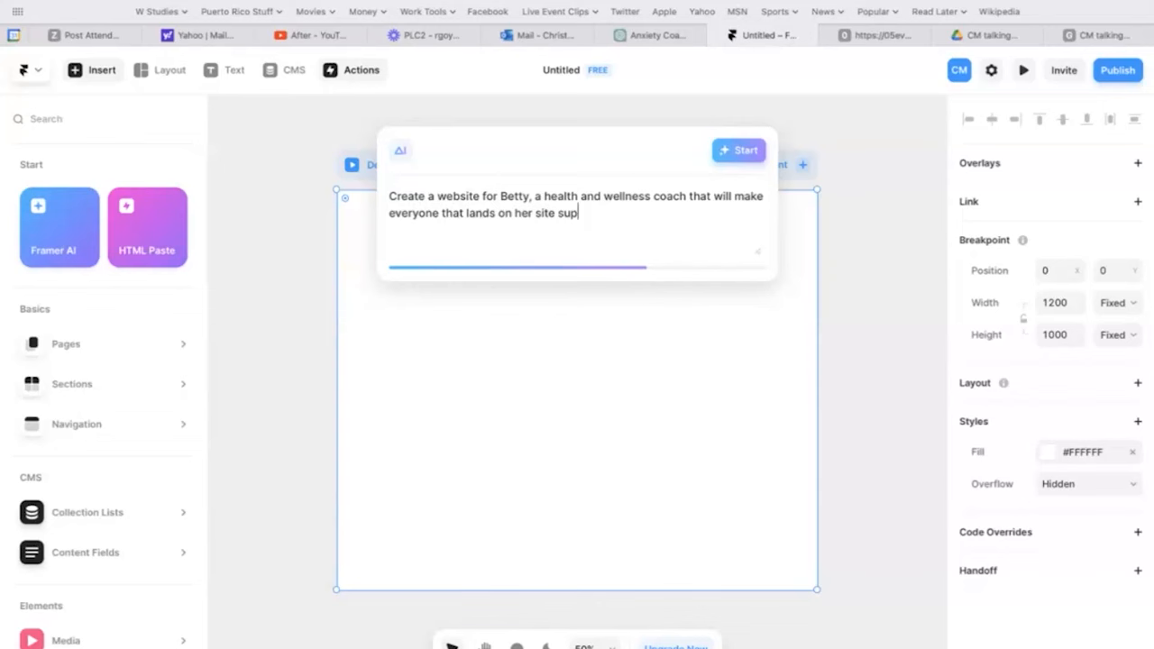
click(737, 152)
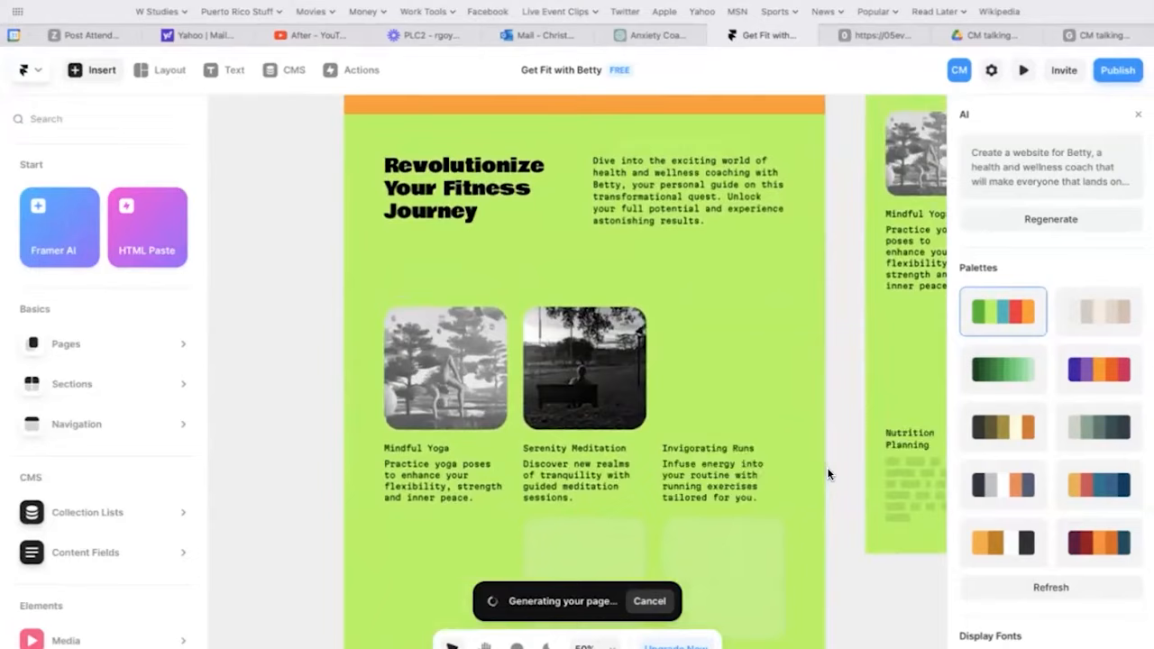
- Scroll through the generated Get Fit with Betty sections as the AI finishes
scroll(down, 3)
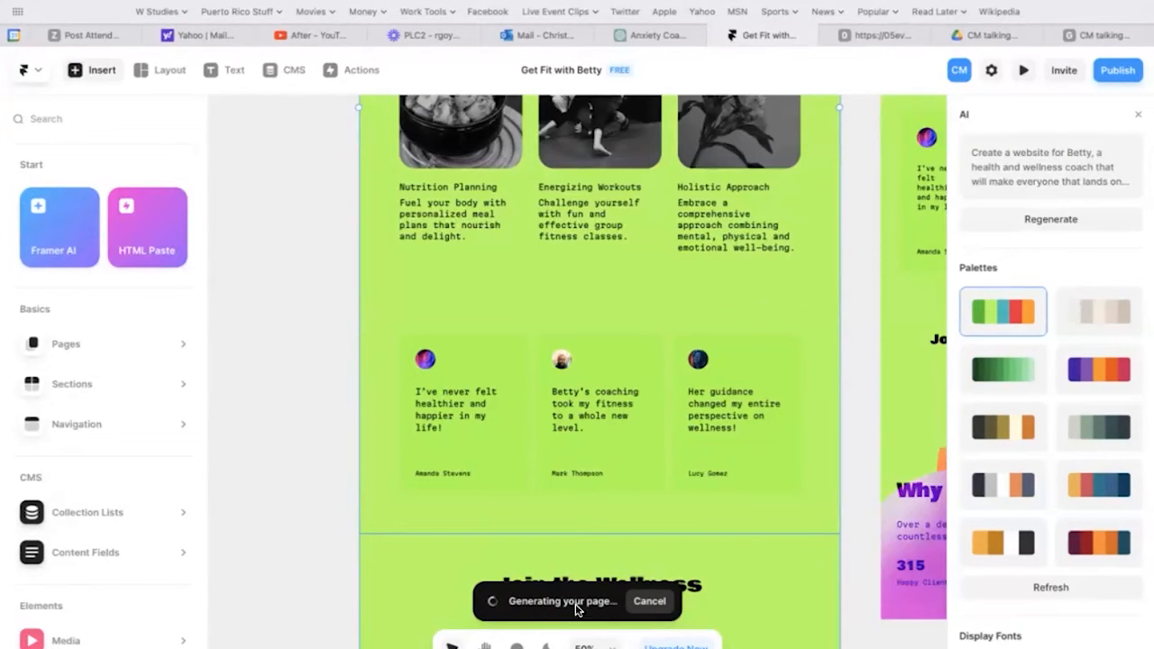
click(1118, 70)
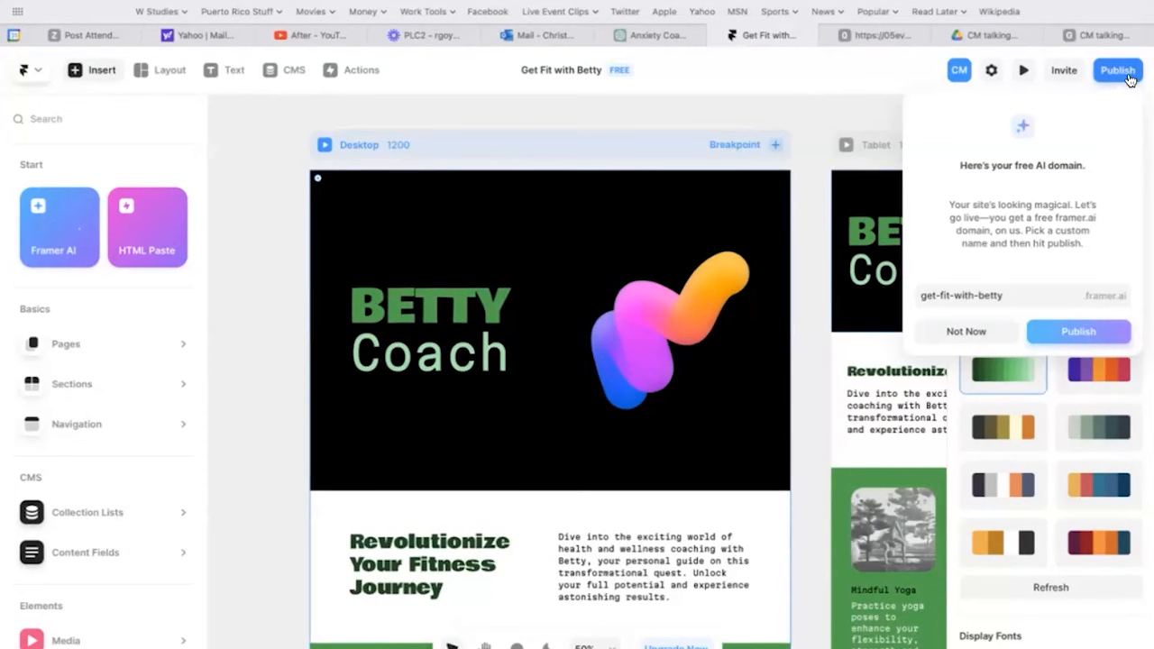
- Publish the site to the free get-fit-with-betty.framer.ai domain, keeping the suggested name
click(1079, 331)
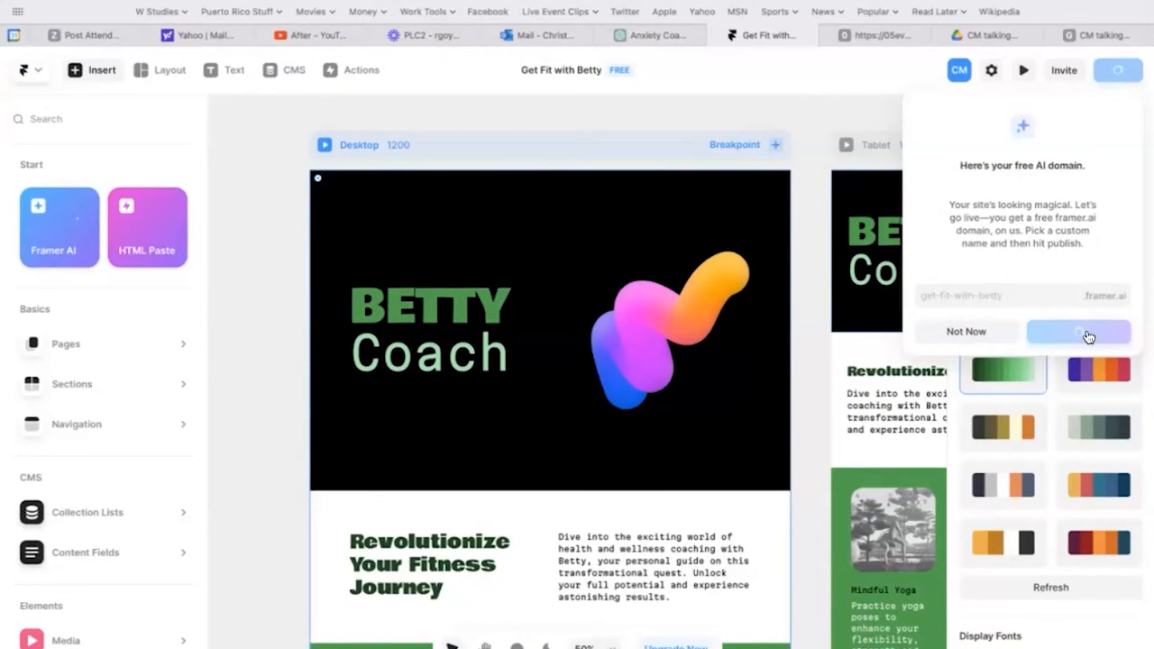
click(1078, 331)
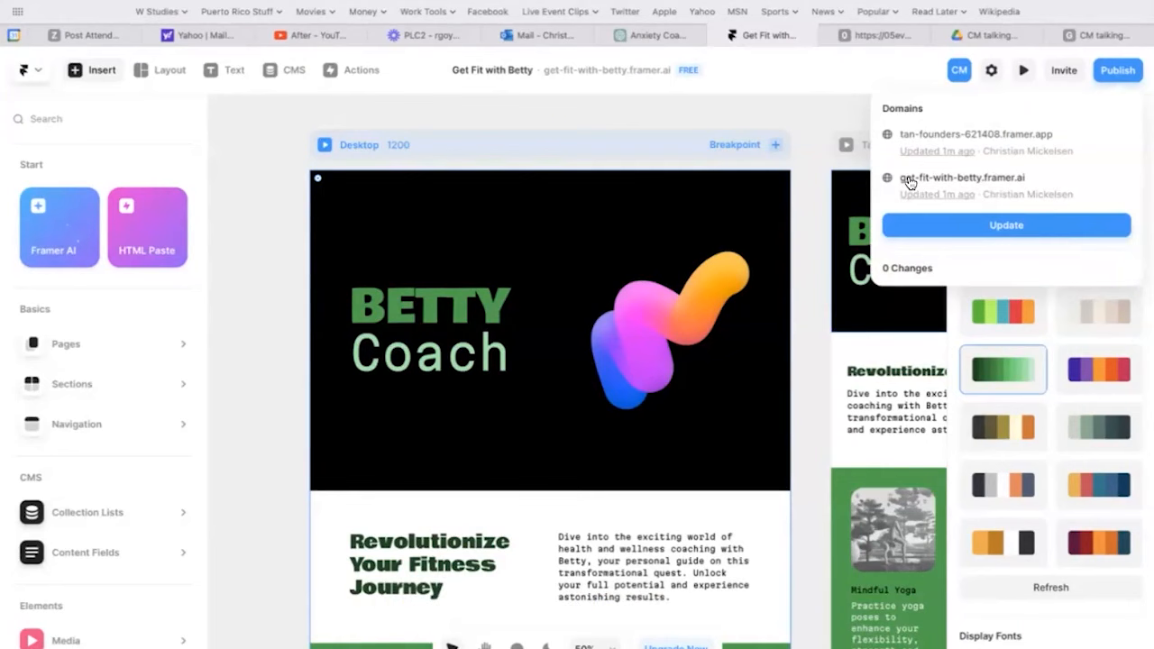
mouse_move(811, 170)
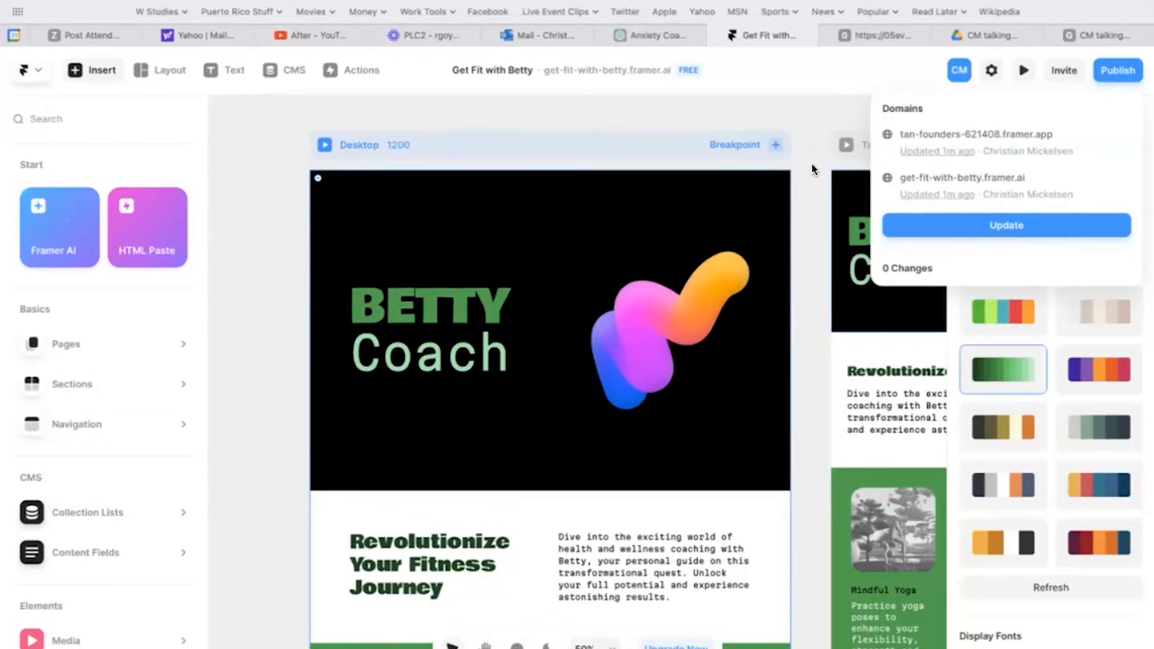
mouse_move(970, 112)
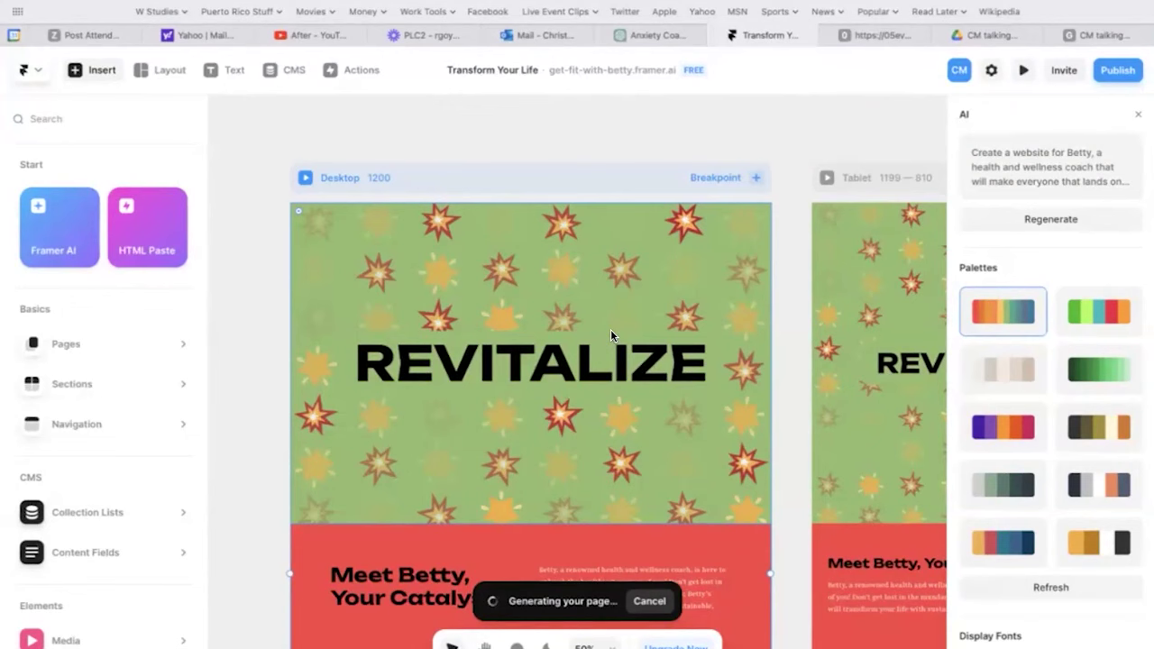
- Scroll through the regenerated Revitalize layout with Meet Betty and FAQ sections
scroll(down, 3)
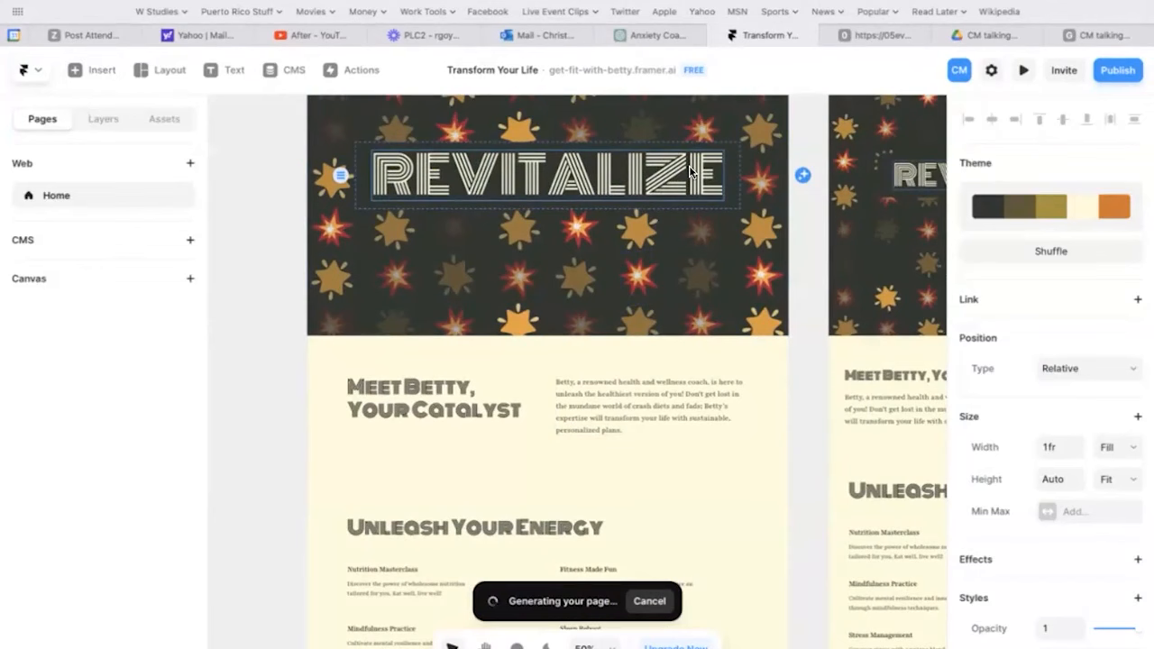
scroll(down, 3)
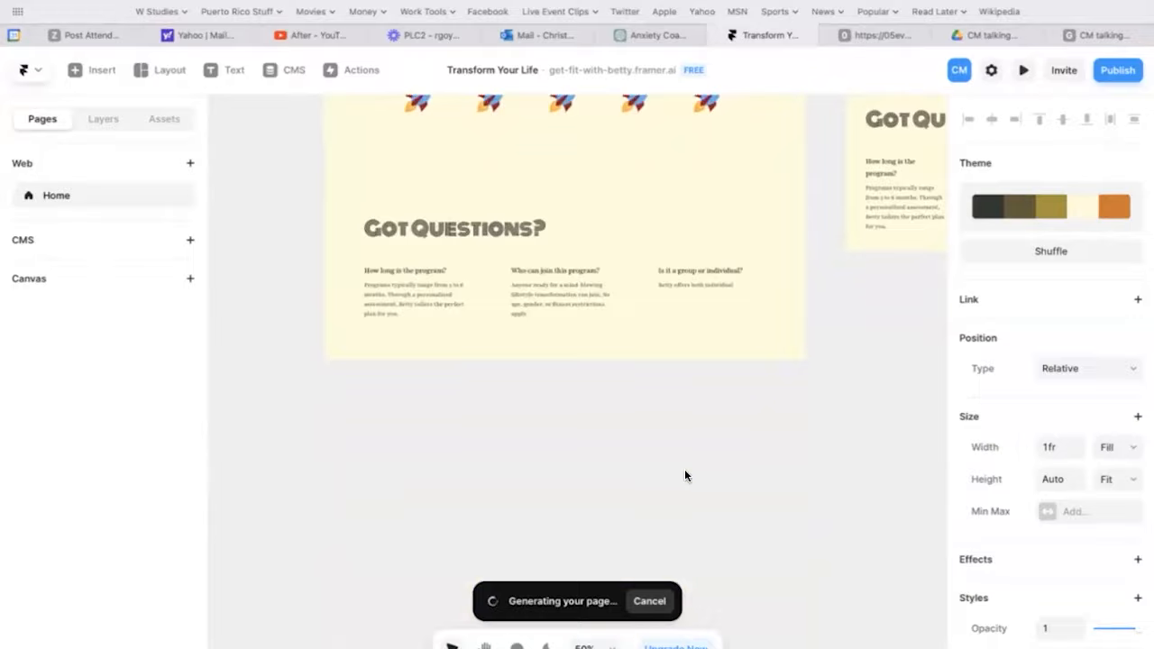